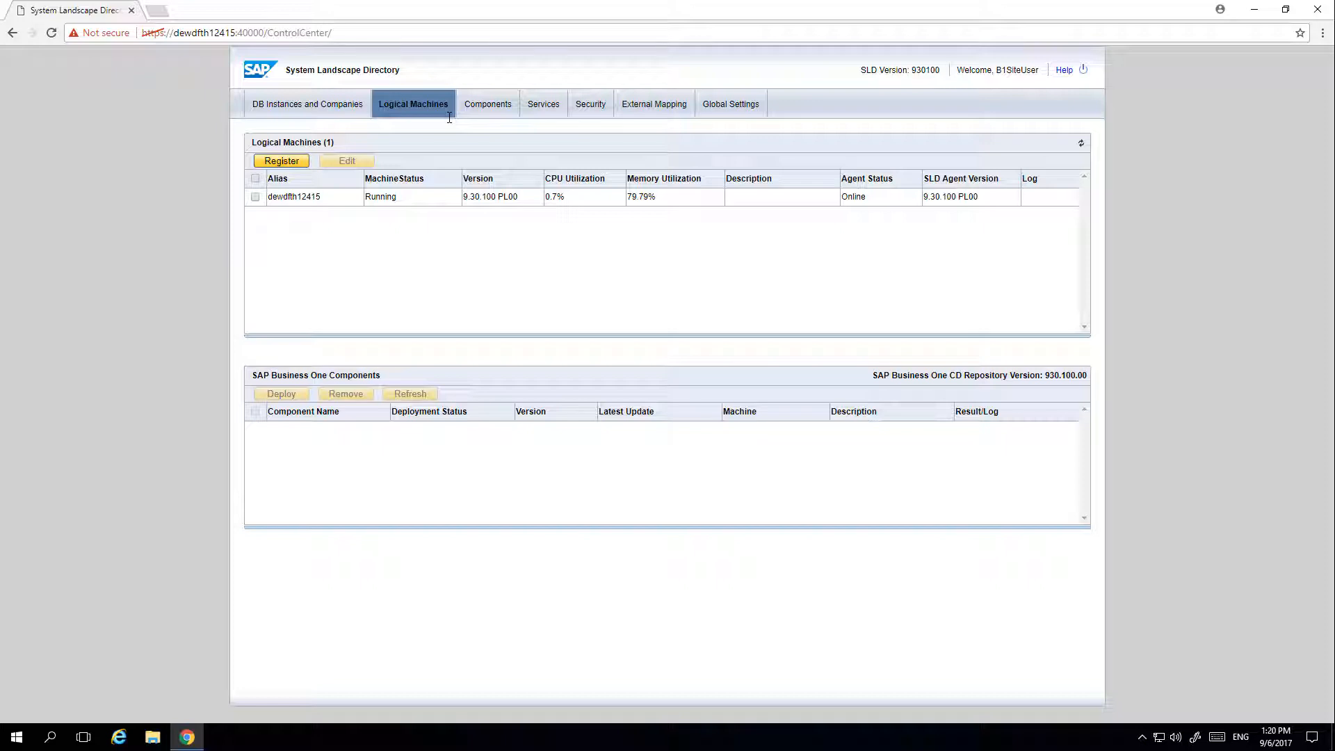
Open the Register Machine wizard from the Logical Machines tab.
{"action": "left_click", "coordinate": [282, 161]}
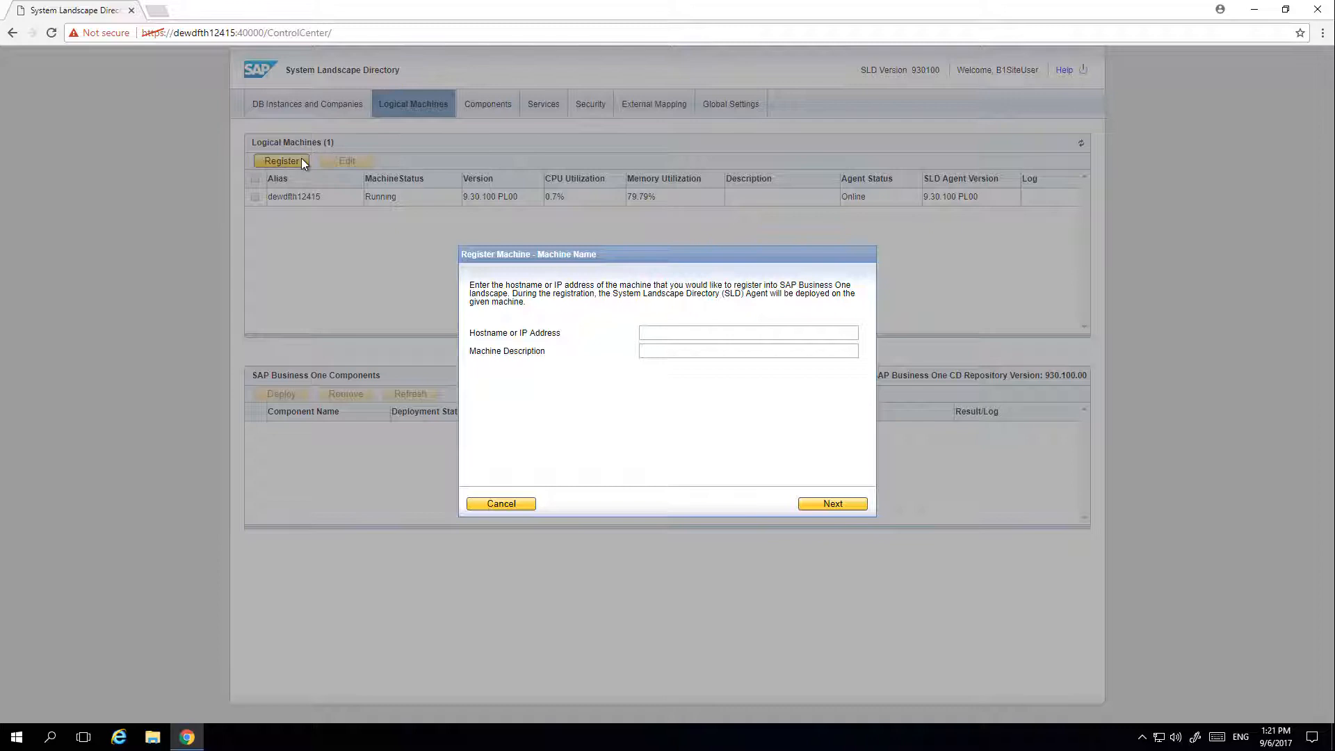
Register machine 10.55.179.125 with Administrator credentials and start the remote installation.
{"action": "type", "text": "10.55.179.1"}
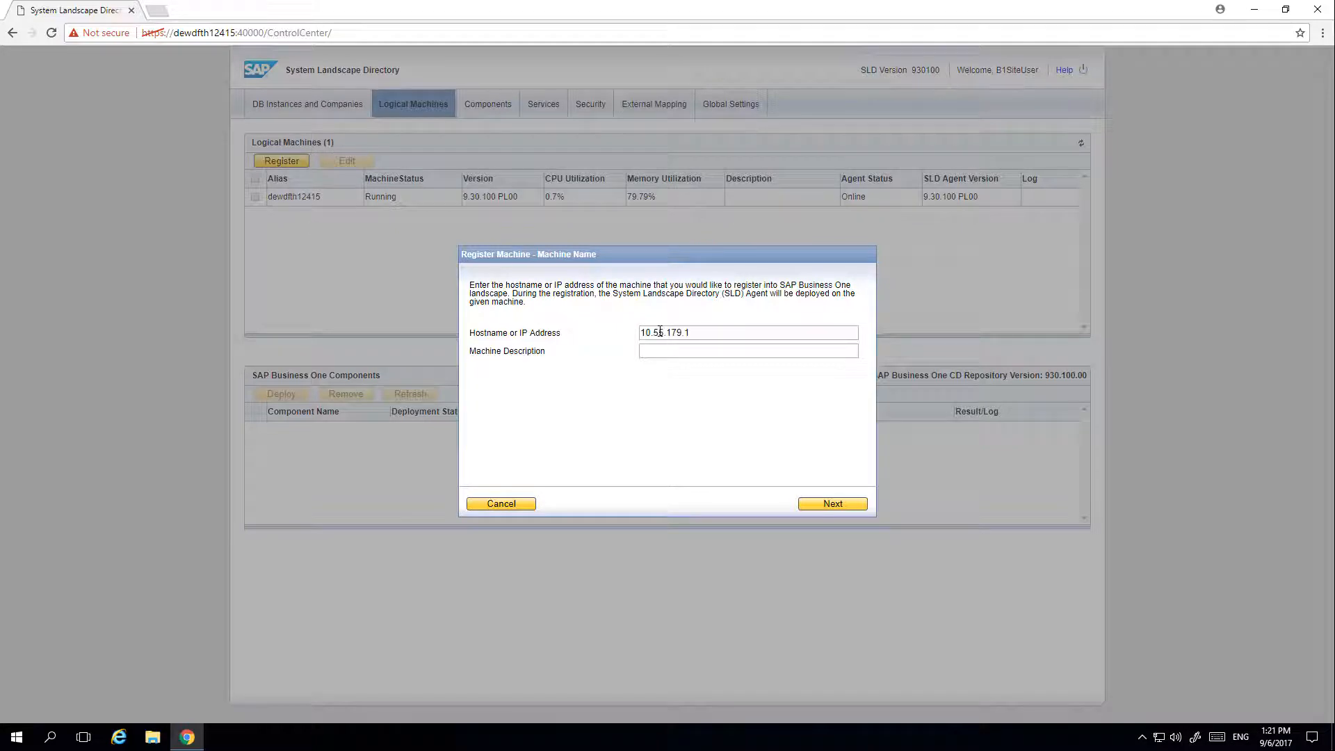
{"action": "left_click", "coordinate": [831, 504]}
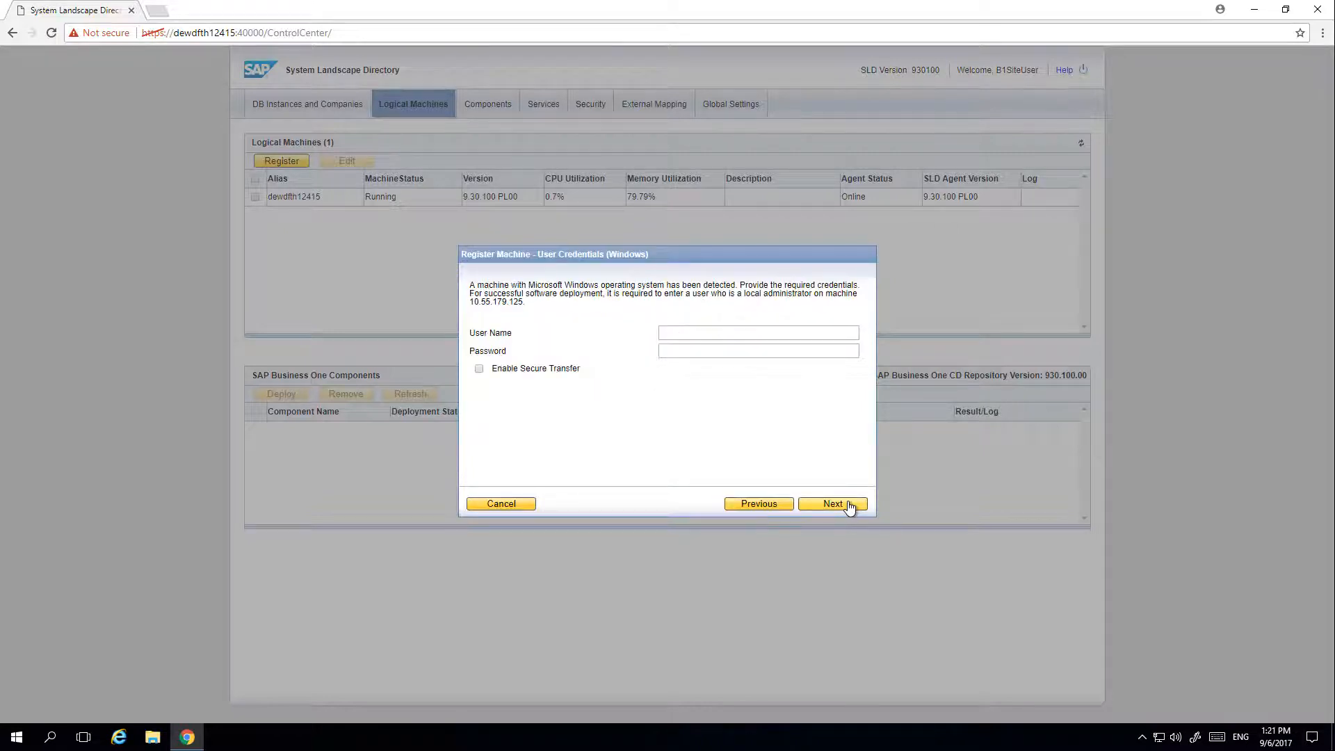
{"action": "left_click", "coordinate": [831, 504]}
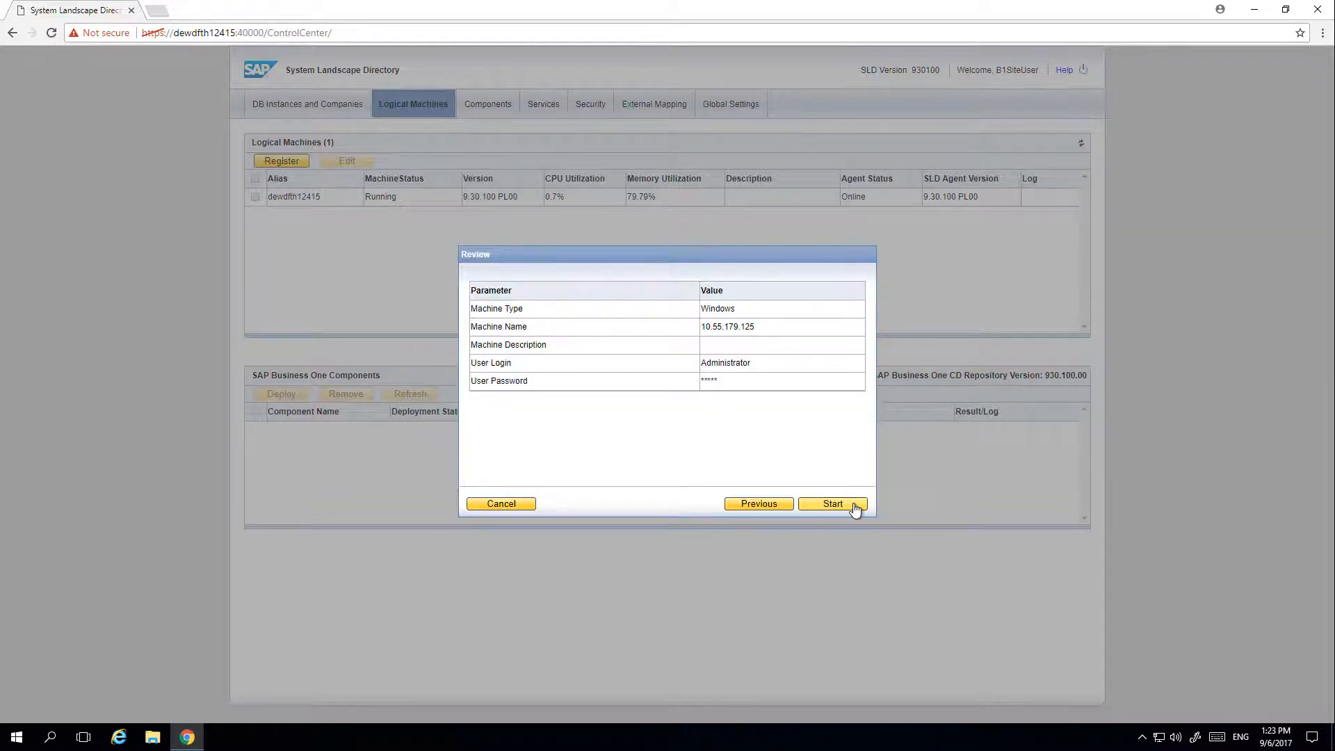
{"action": "left_click", "coordinate": [833, 504]}
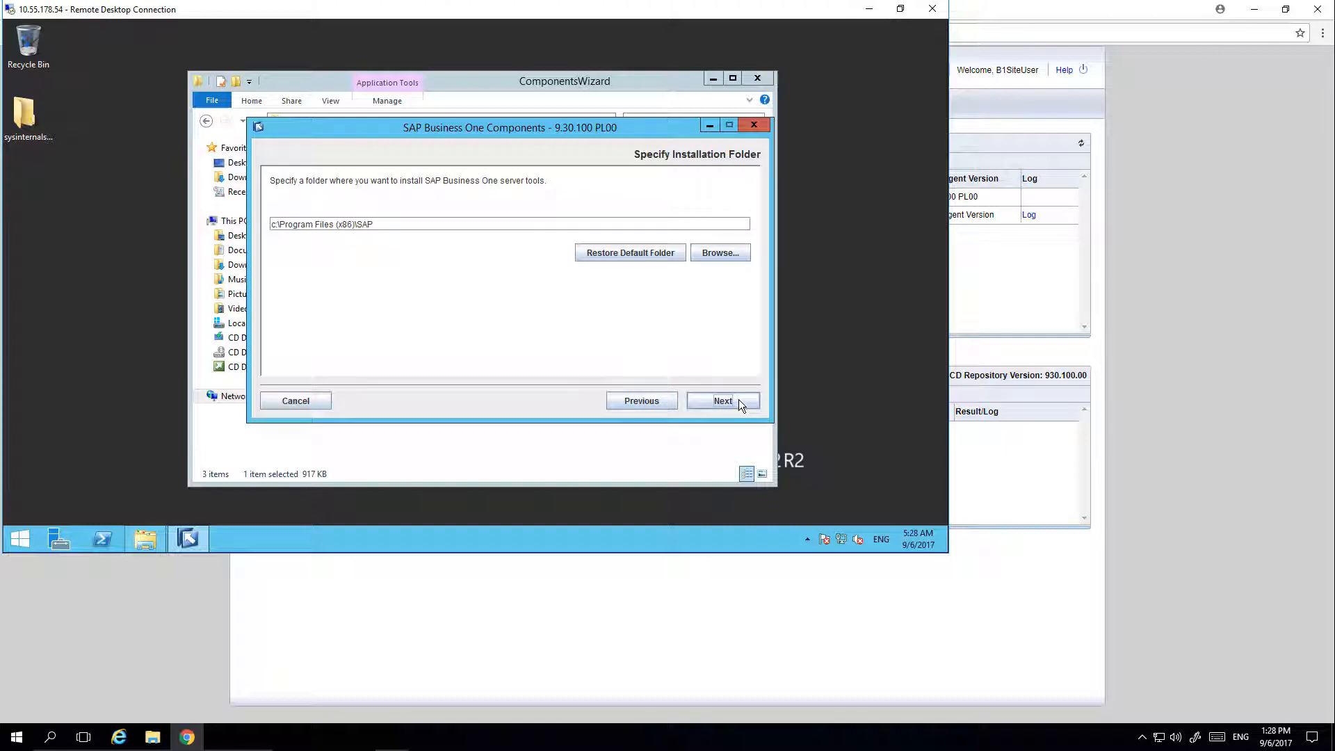
Keep the default folder, select SLD Agent, and use the IP address as network address.
{"action": "left_click", "coordinate": [721, 401]}
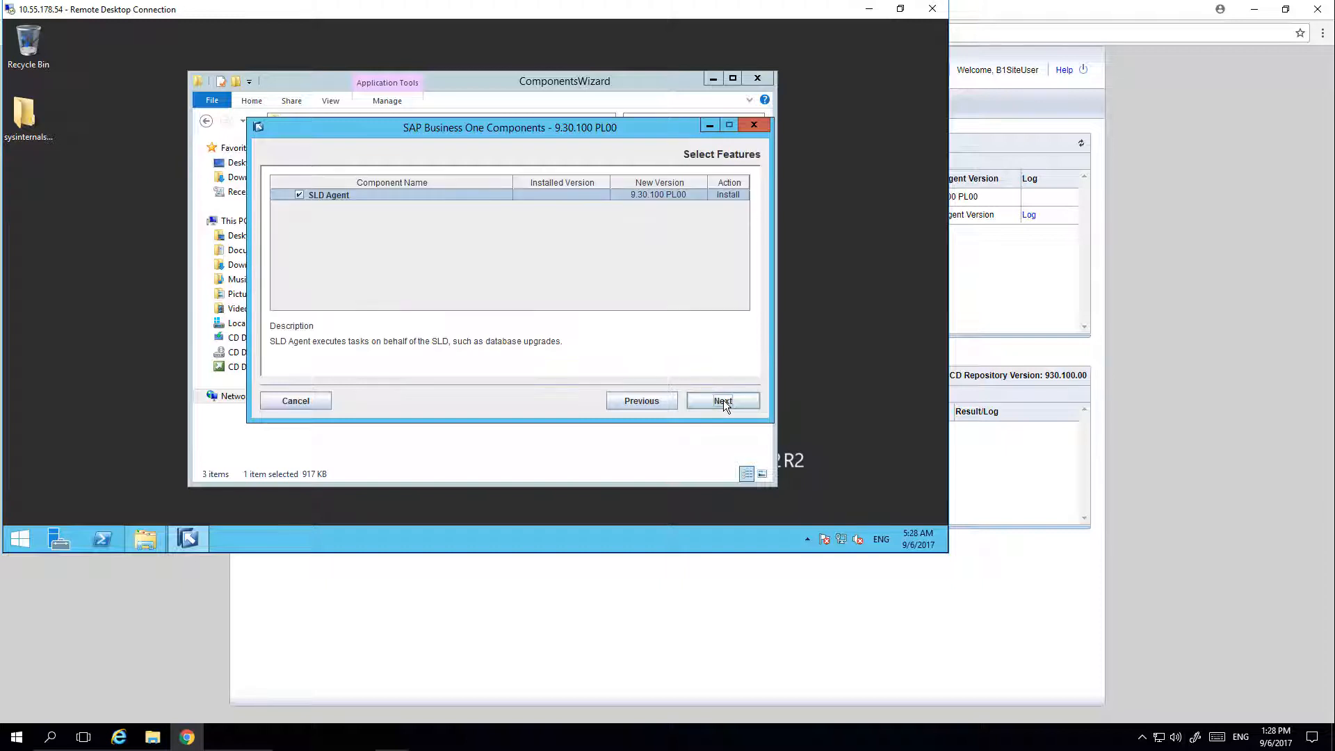
{"action": "left_click", "coordinate": [722, 400]}
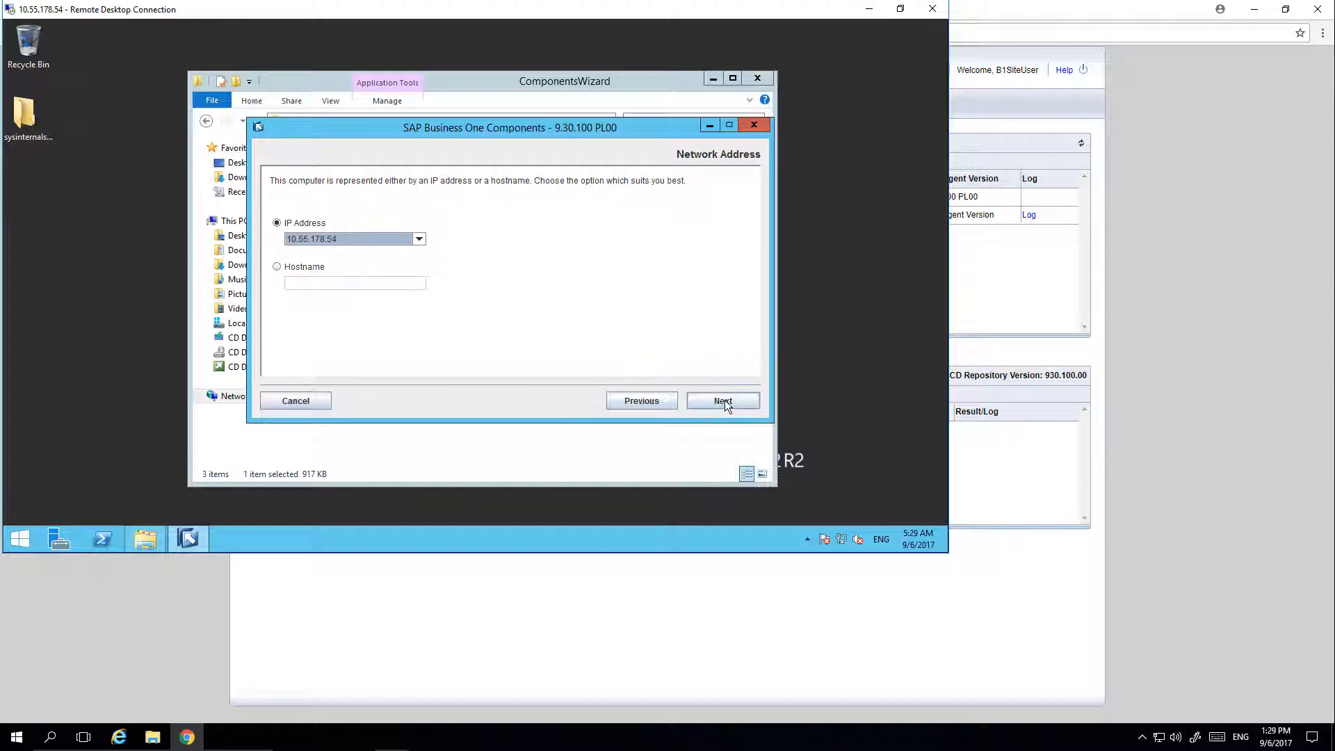
{"action": "left_click", "coordinate": [723, 400]}
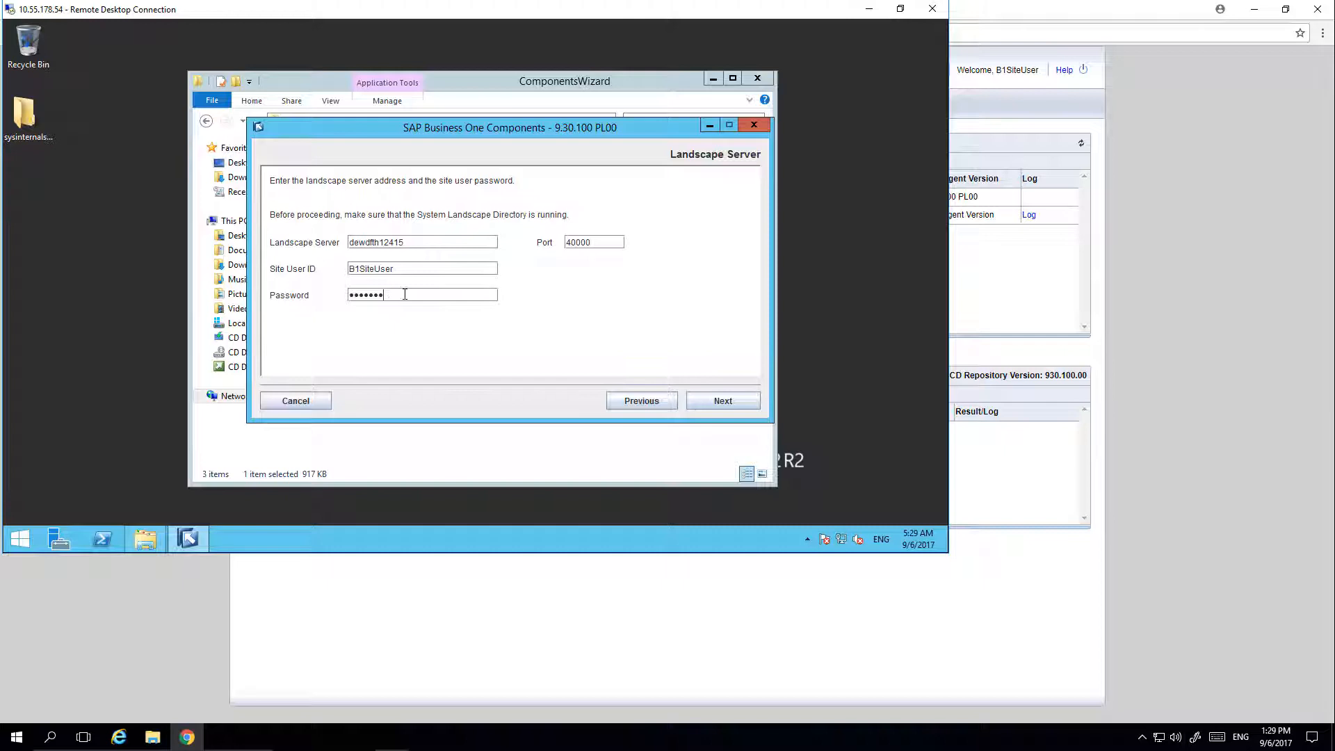
Confirm landscape server dewdfth12415, port 40000, run setup and finish the wizard.
{"action": "left_click", "coordinate": [721, 400]}
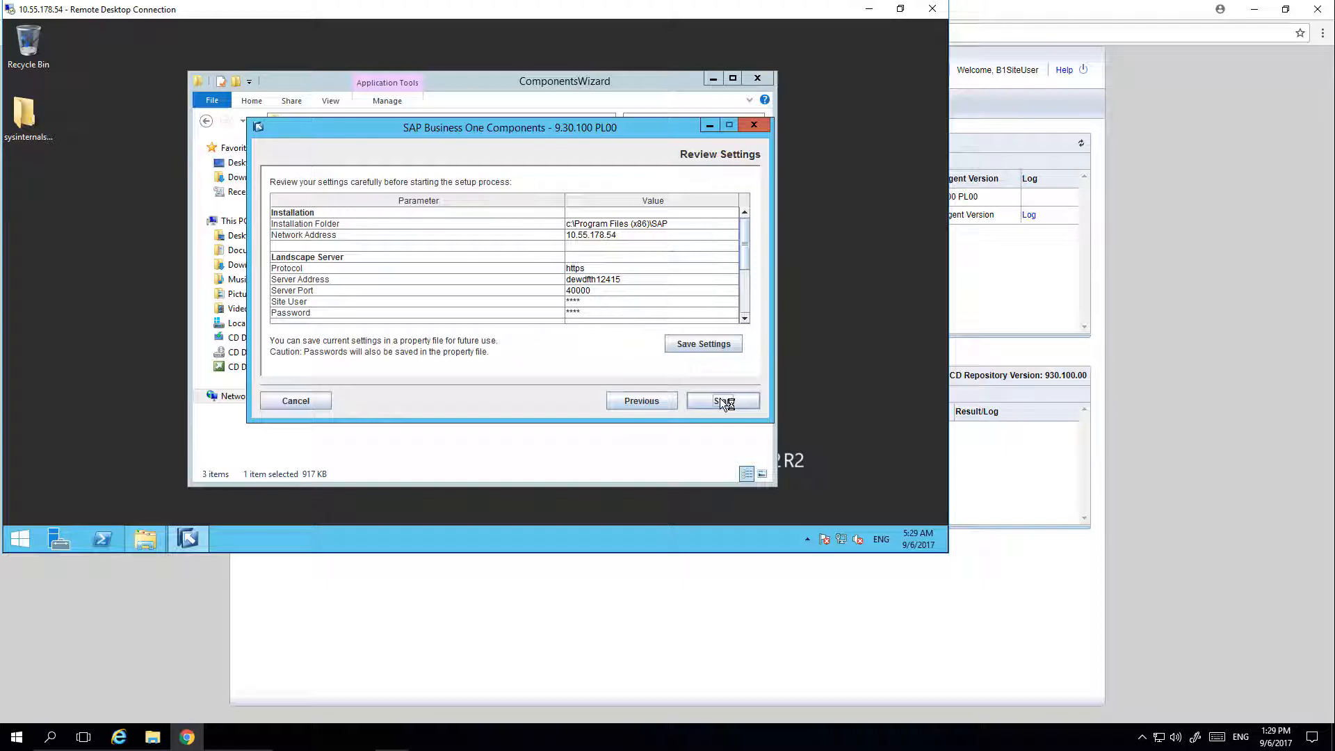
{"action": "left_click", "coordinate": [722, 400]}
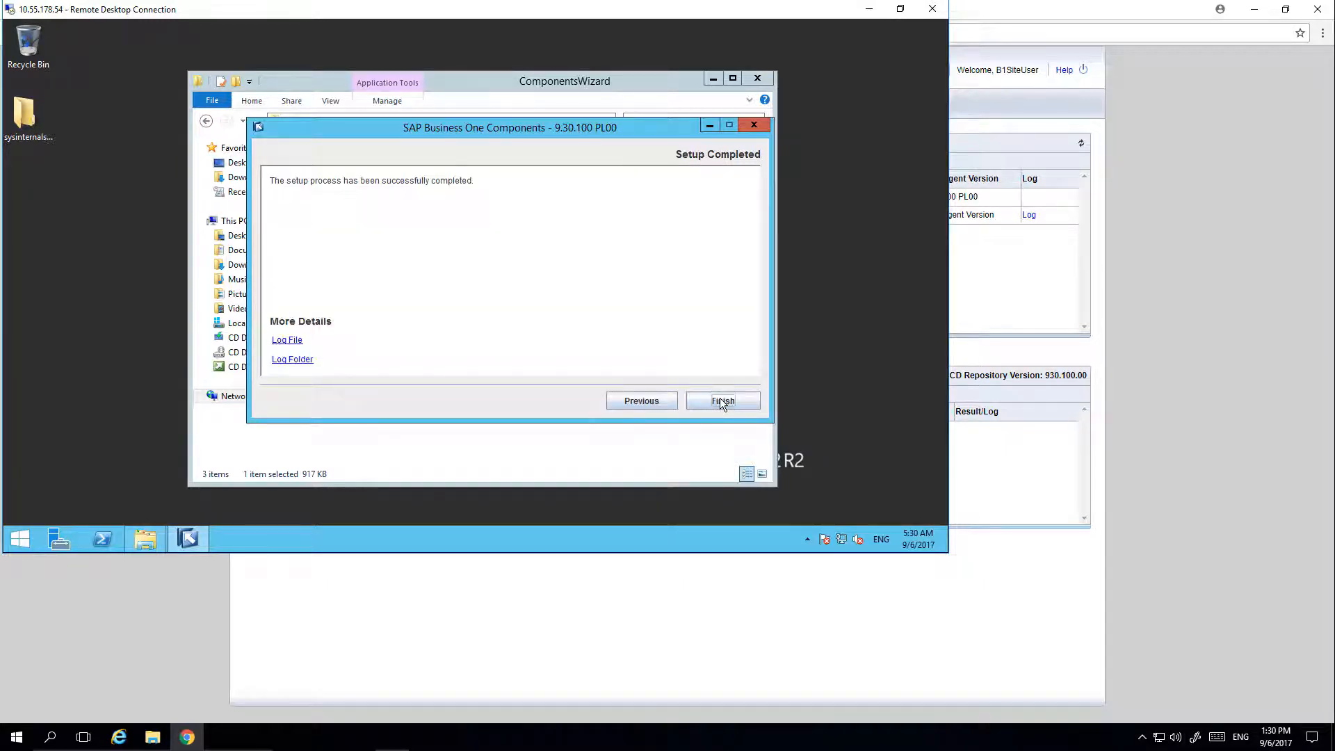
{"action": "left_click", "coordinate": [721, 401]}
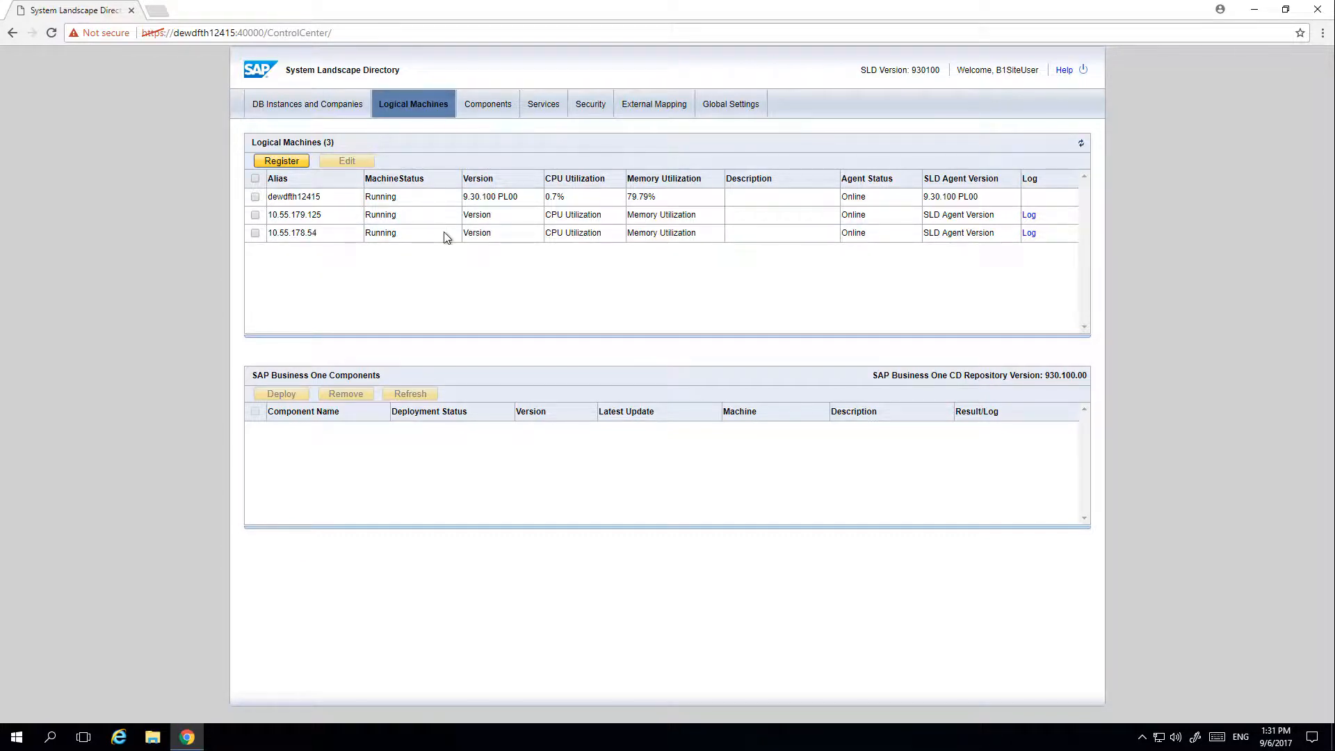
Select dewdfth12415 to view its deployed components at version 9.30.100 PL00.
{"action": "left_click", "coordinate": [293, 196]}
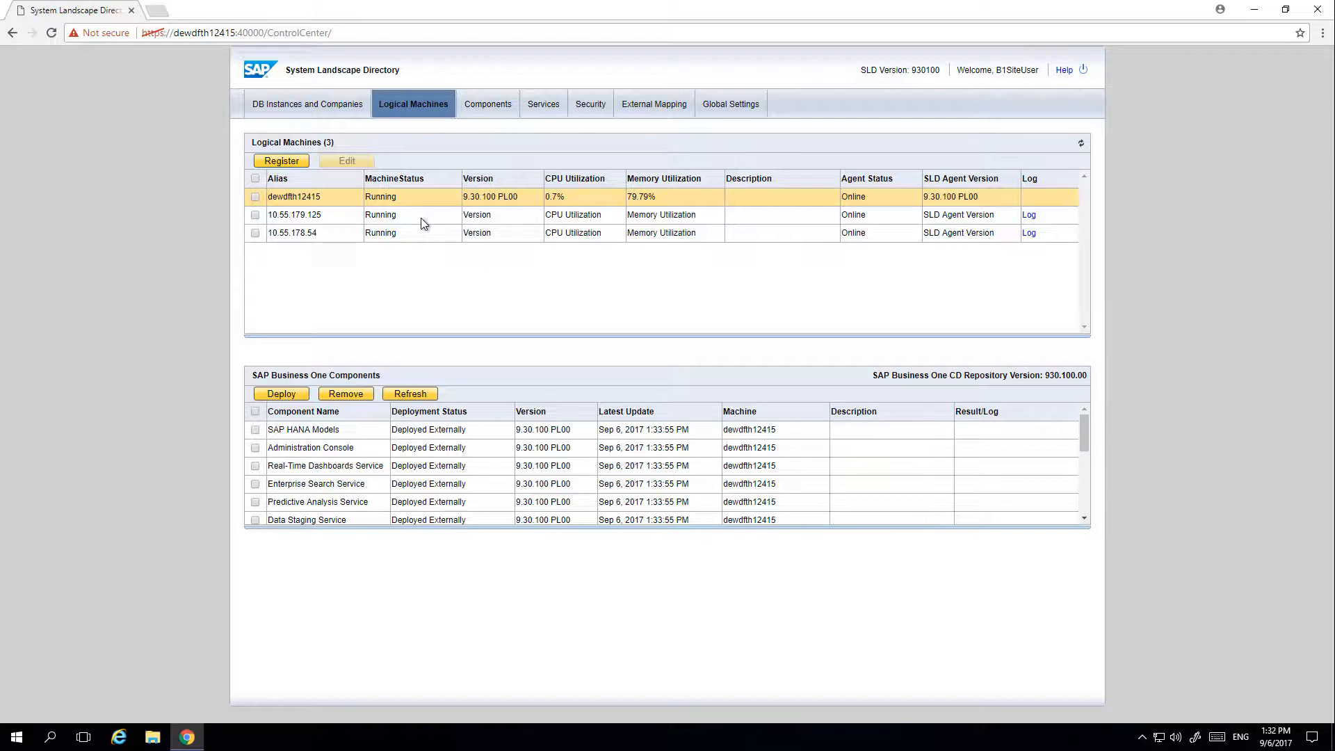
Deploy B1 Client and B1 DIAPI to 10.55.179.125 and 10.55.178.54.
{"action": "left_click", "coordinate": [255, 215]}
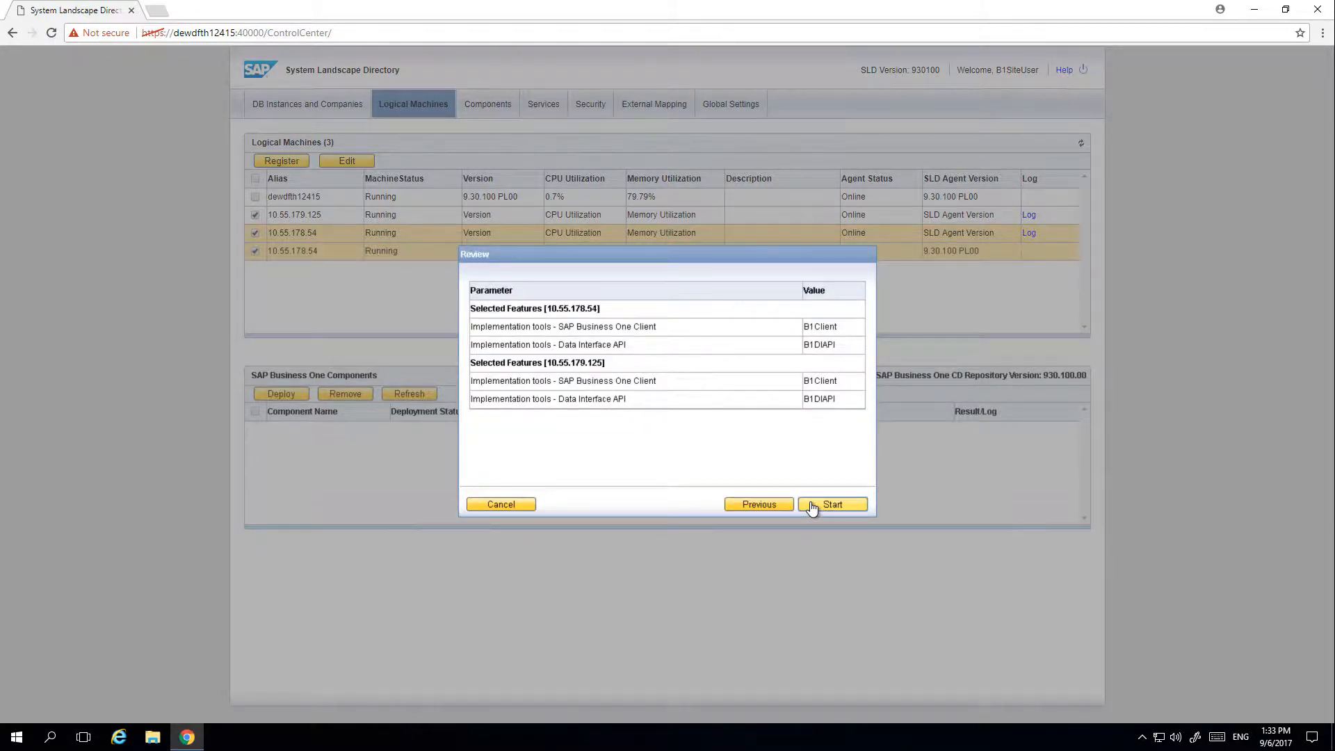
{"action": "left_click", "coordinate": [831, 503]}
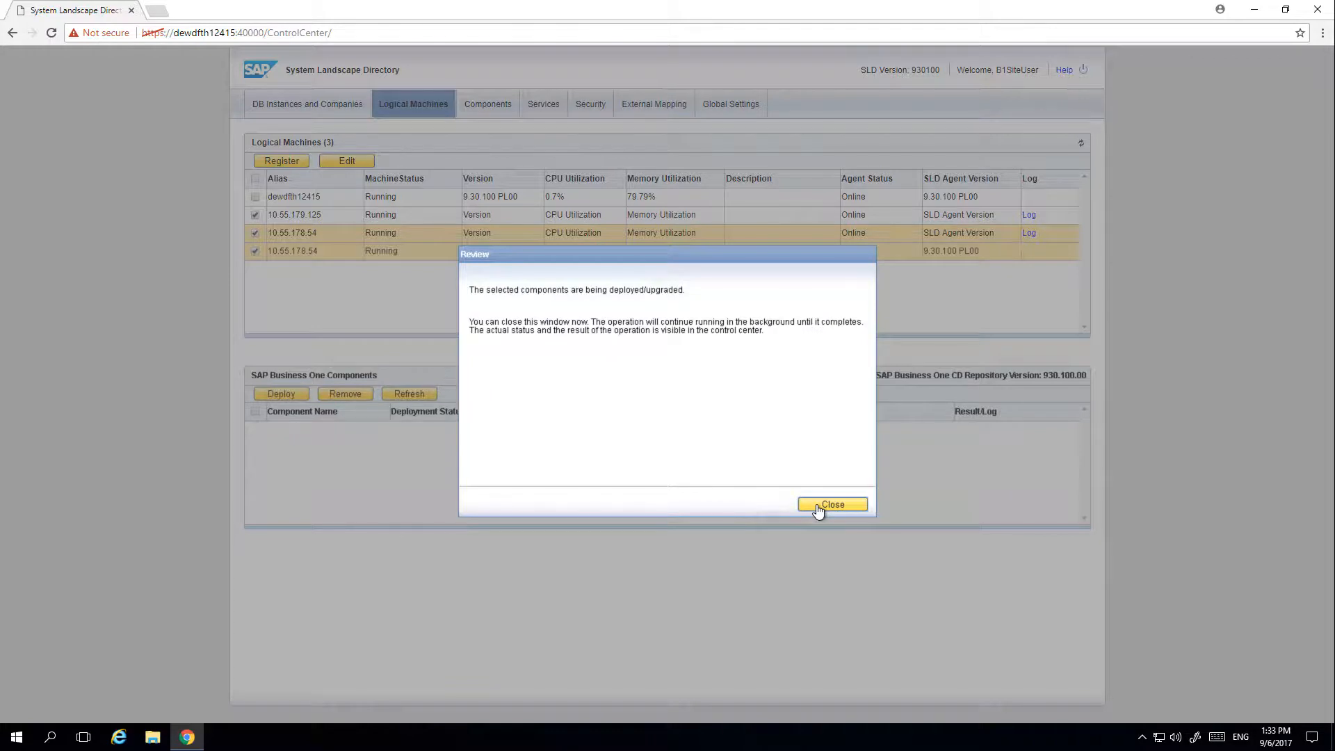
{"action": "left_click", "coordinate": [831, 503]}
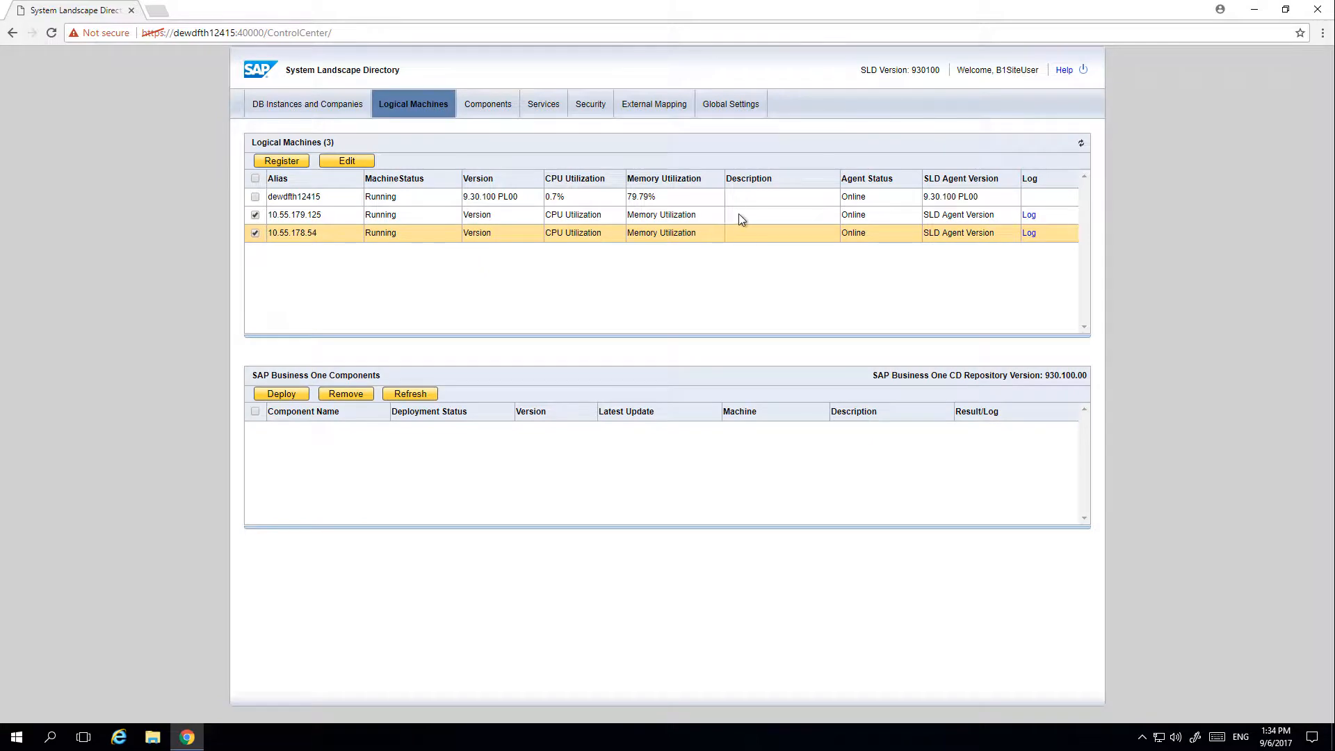
View 10.55.179.125's deploying Client and DI API, then switch to DB Instances and Companies.
{"action": "left_click", "coordinate": [281, 394]}
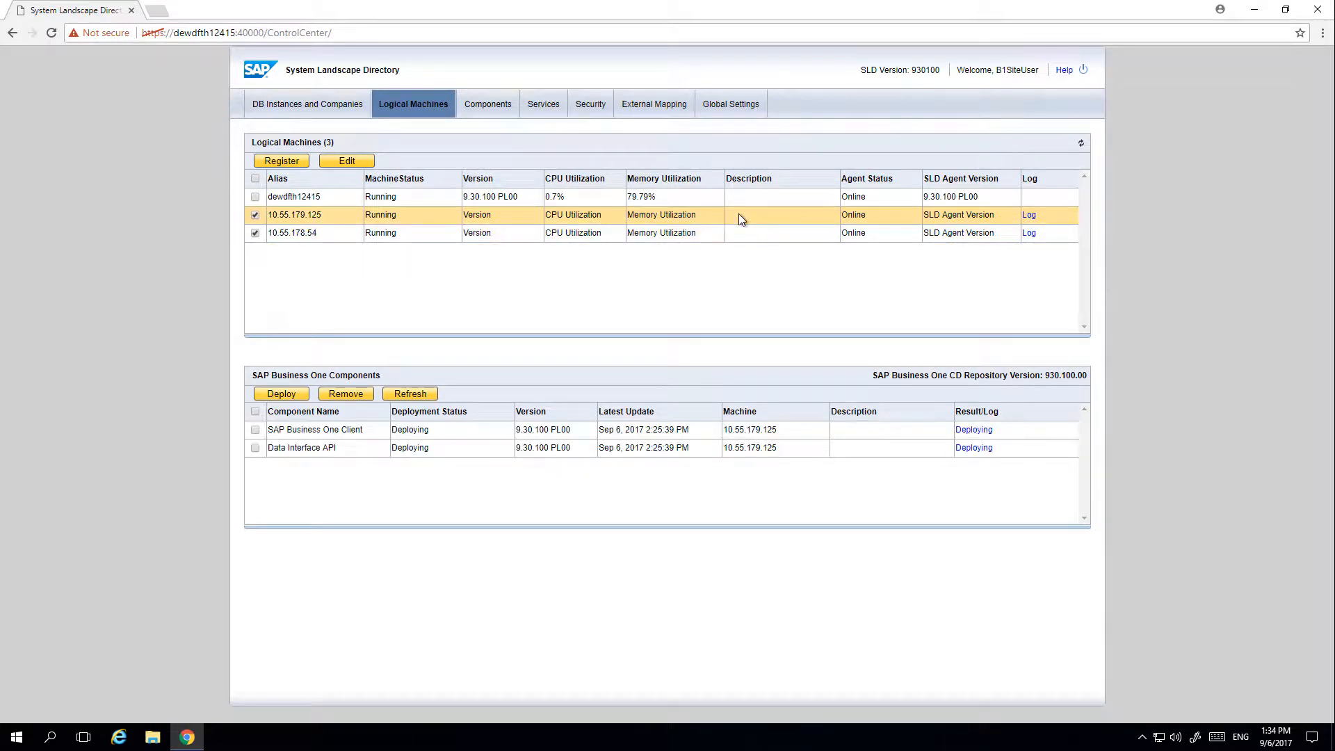
{"action": "mouse_move", "coordinate": [830, 300]}
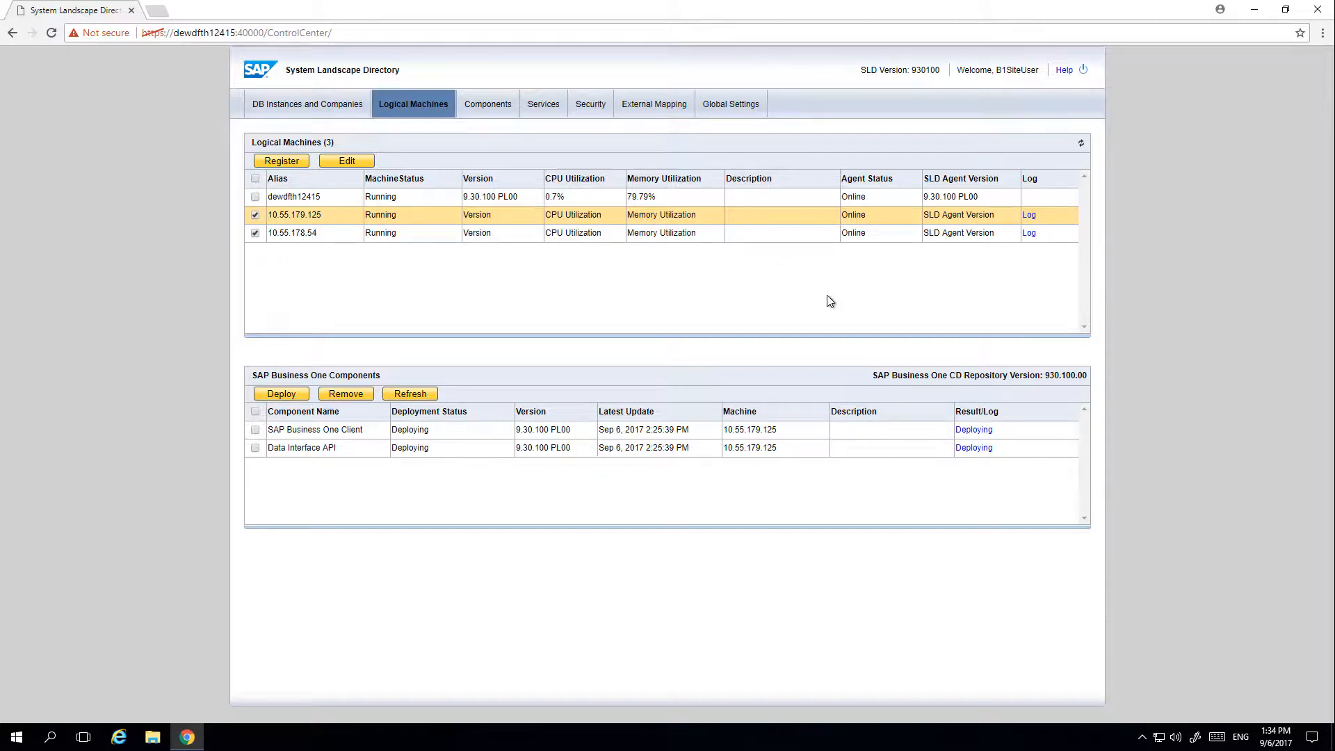
{"action": "left_click", "coordinate": [310, 102]}
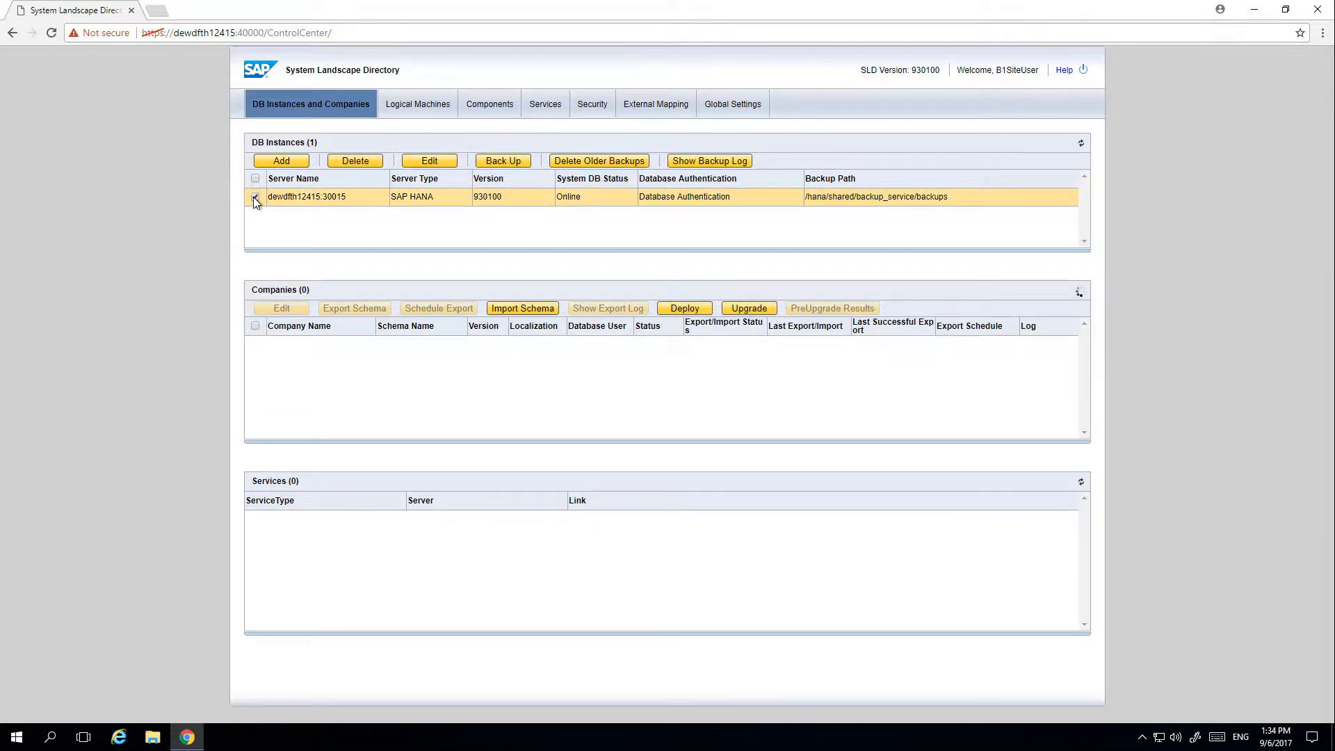
Check instance dewdfth12415:30015 to load its 18 companies and three services.
{"action": "left_click", "coordinate": [254, 197]}
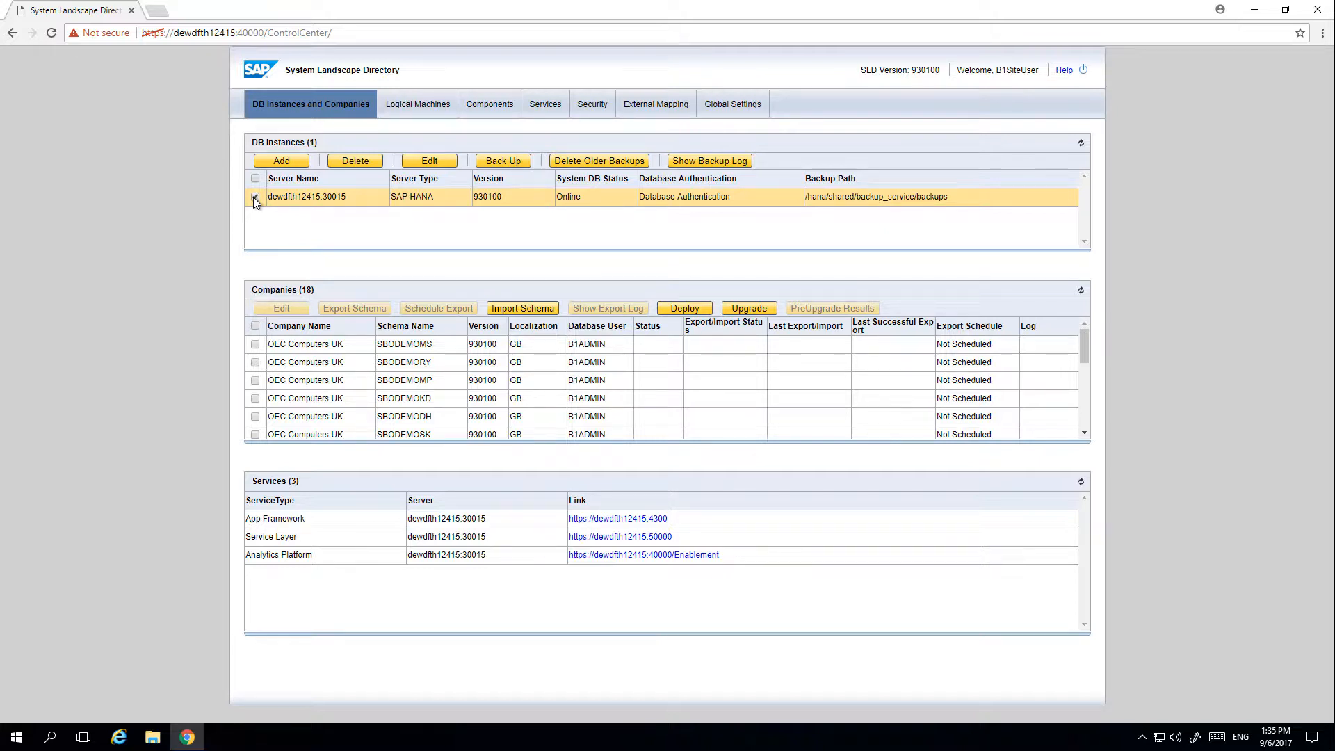